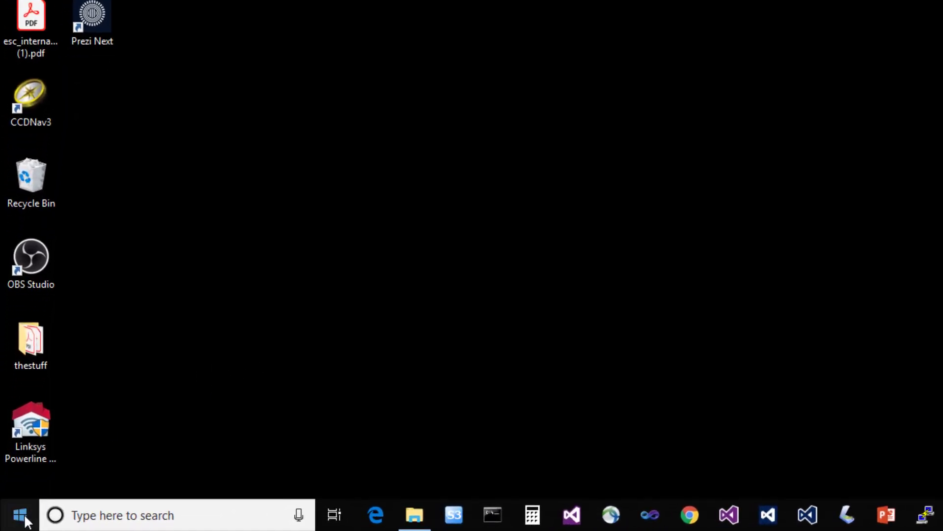
Launch Anaconda Prompt from the Anaconda3 entry in the Start menu
left_click(9, 515)
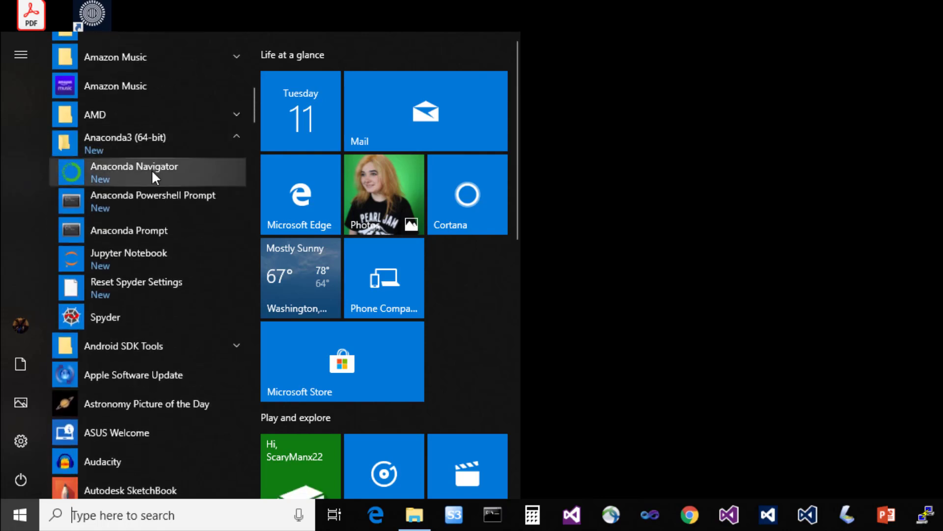
left_click(127, 230)
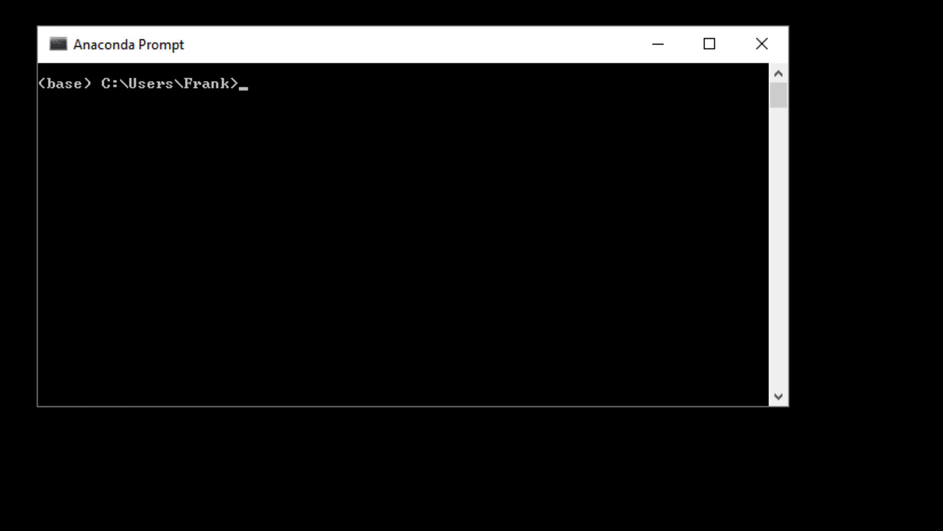
Change to c:\MLCourse and start the server with 'jupyter notebook'
type("cd c")
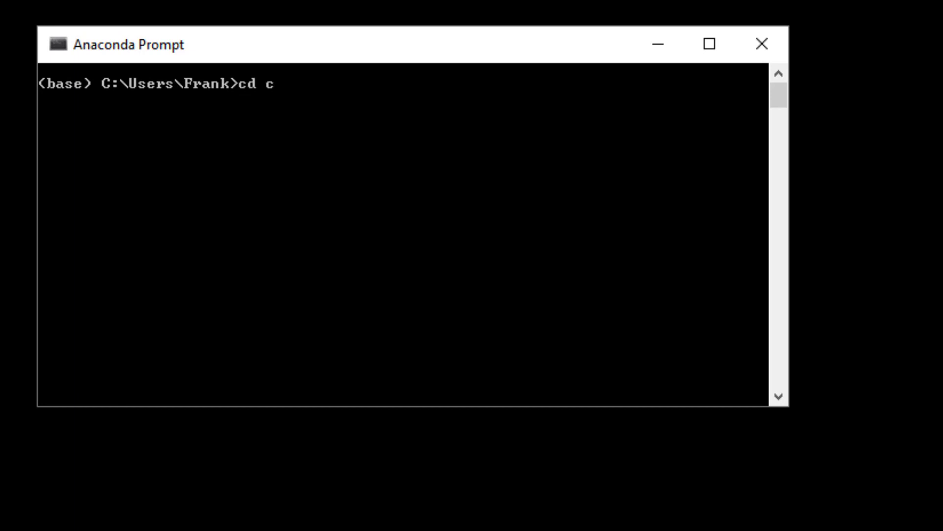
type(":\\MLCourse")
type("j")
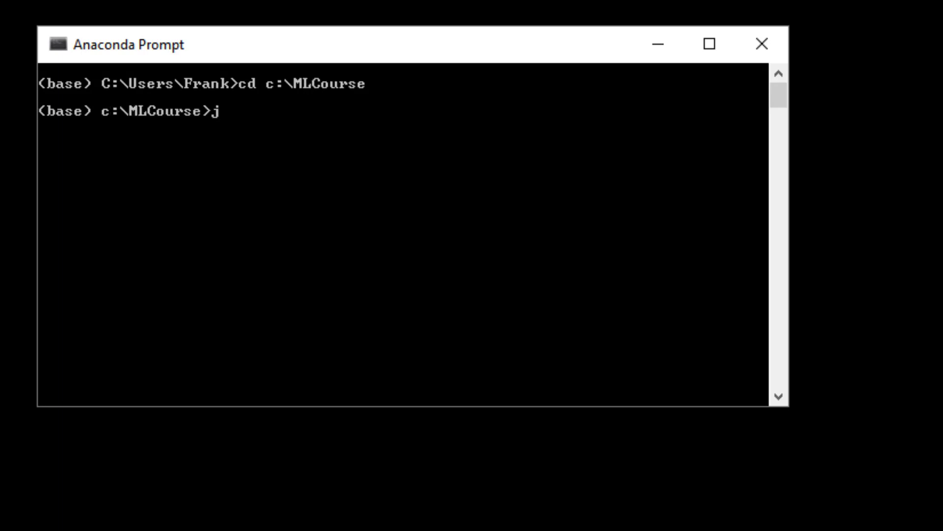
type("upyter")
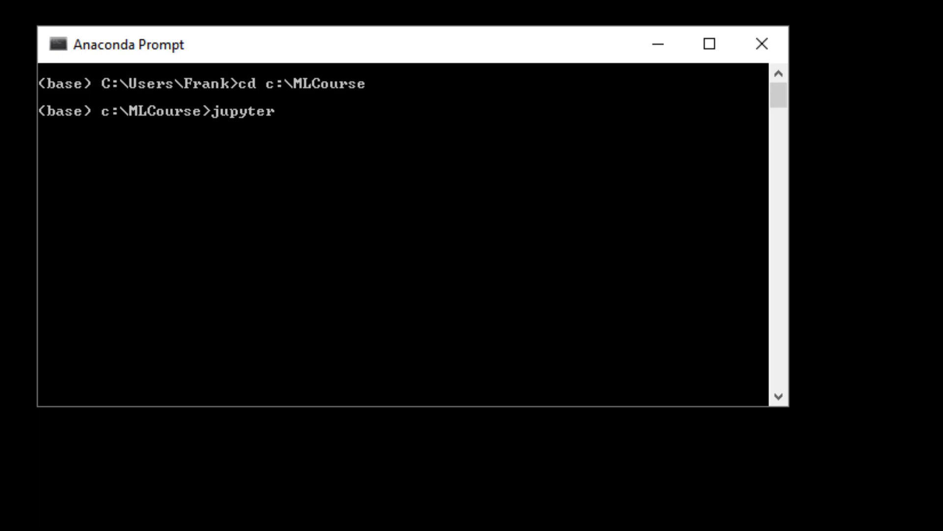
type("notebook")
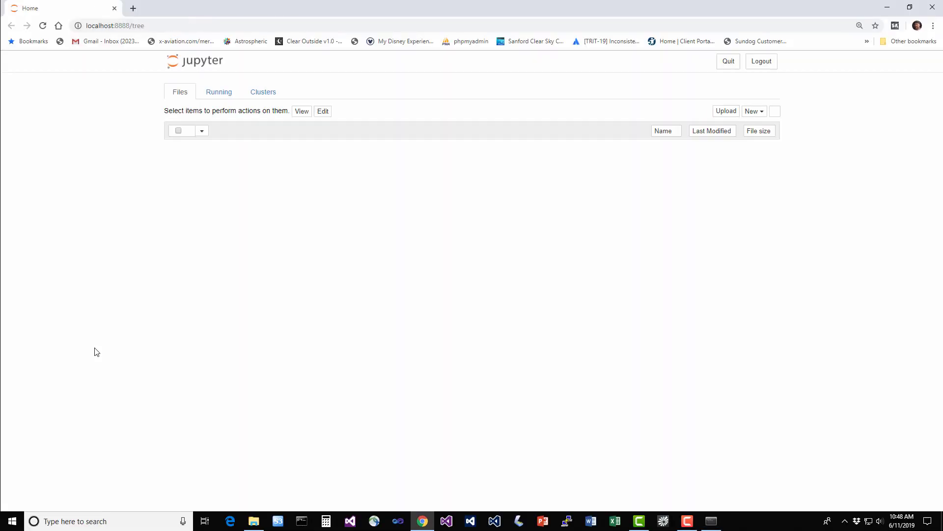
Open Tensorflow.ipynb from the Jupyter files list
scroll("down", 3)
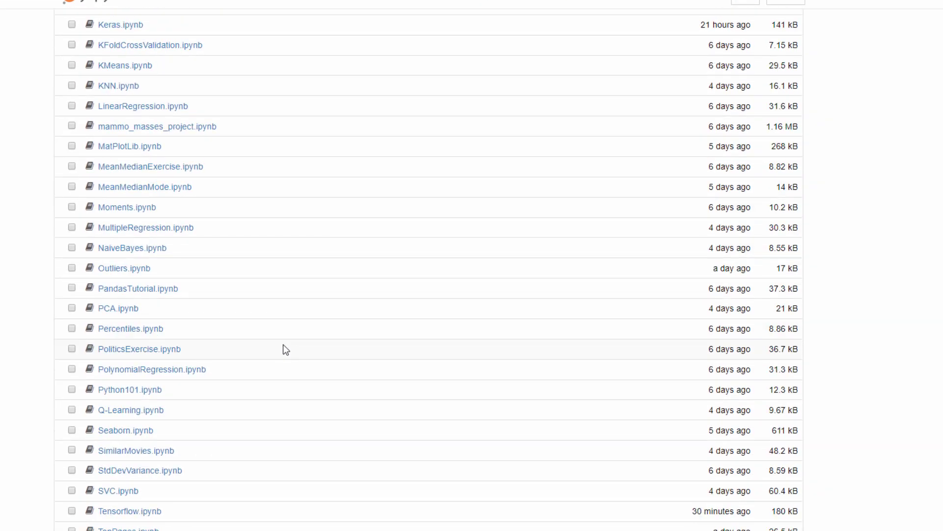
scroll("down", 3)
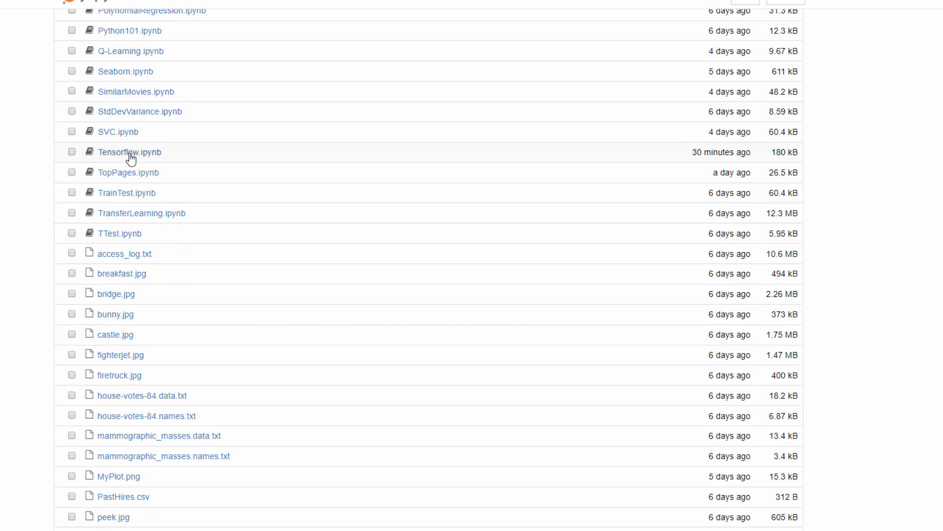
left_click(130, 152)
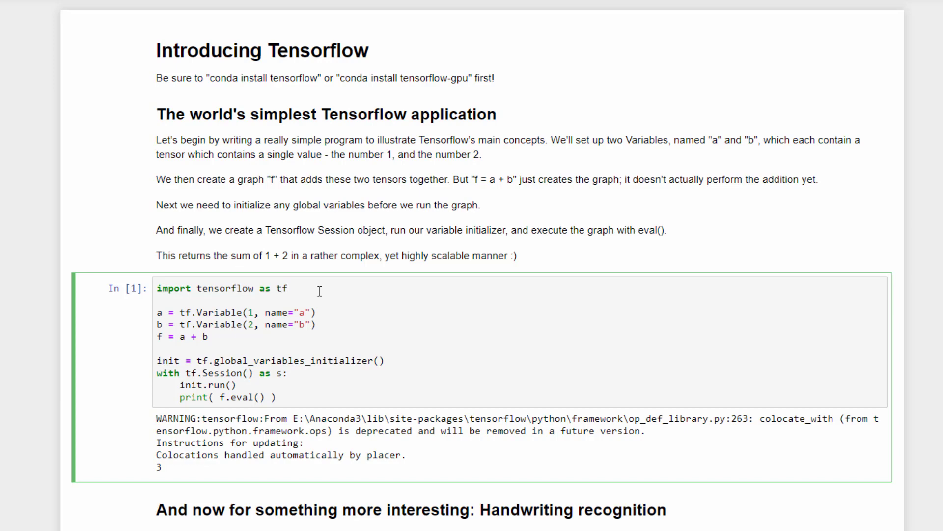
mouse_move(167, 314)
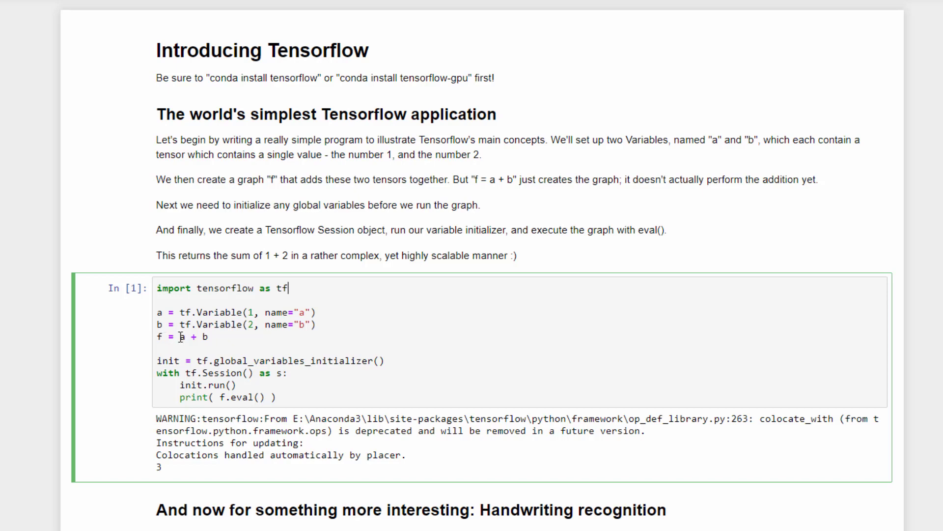
mouse_move(198, 344)
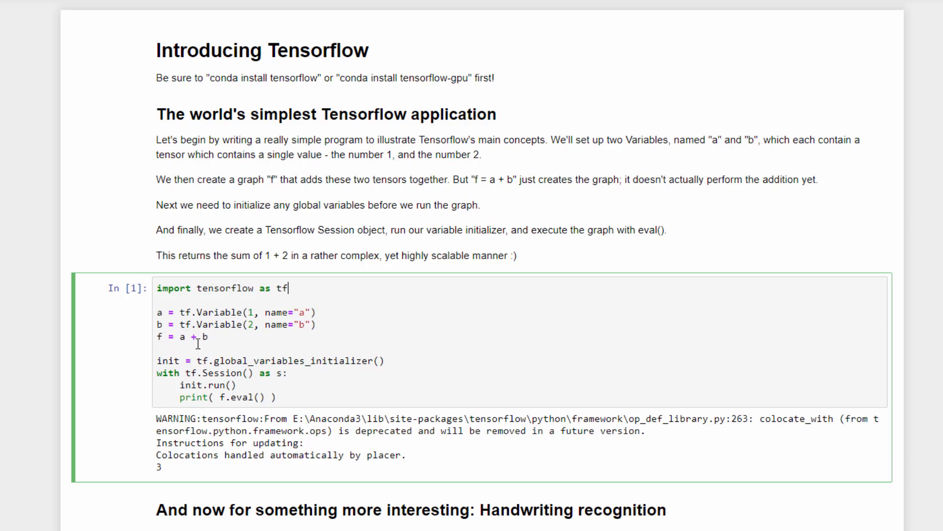
mouse_move(221, 346)
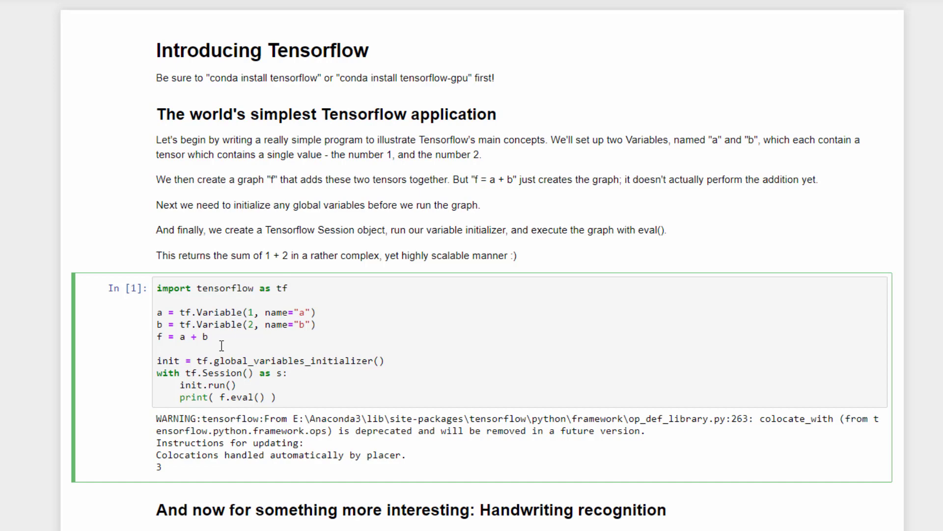
left_click(288, 288)
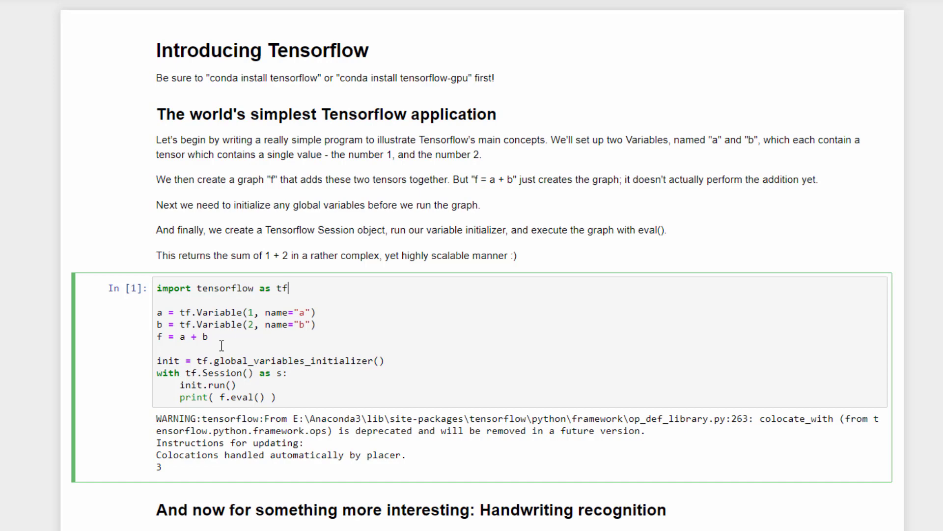
mouse_move(321, 385)
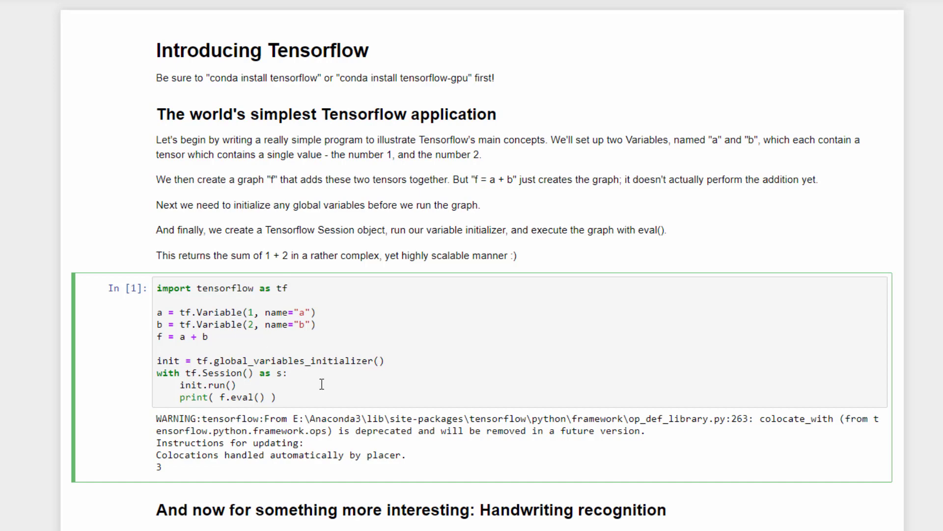
mouse_move(356, 360)
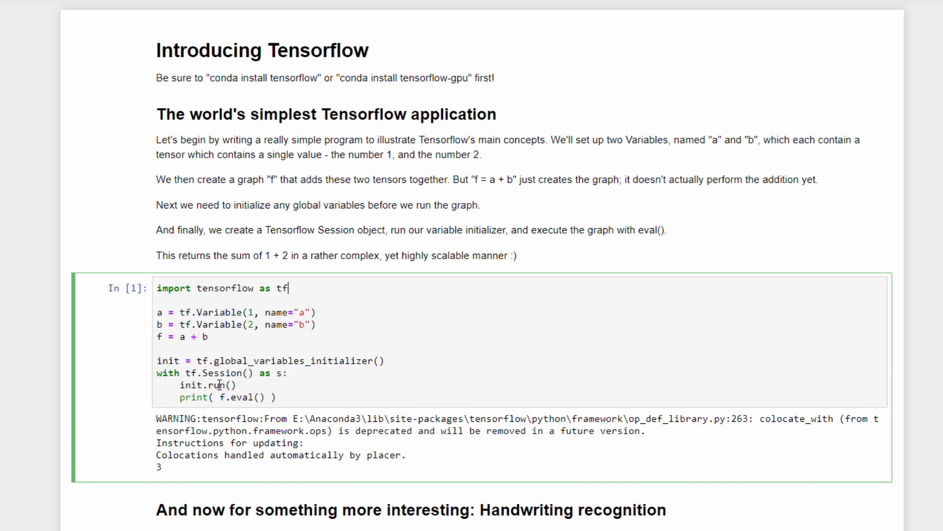
mouse_move(278, 399)
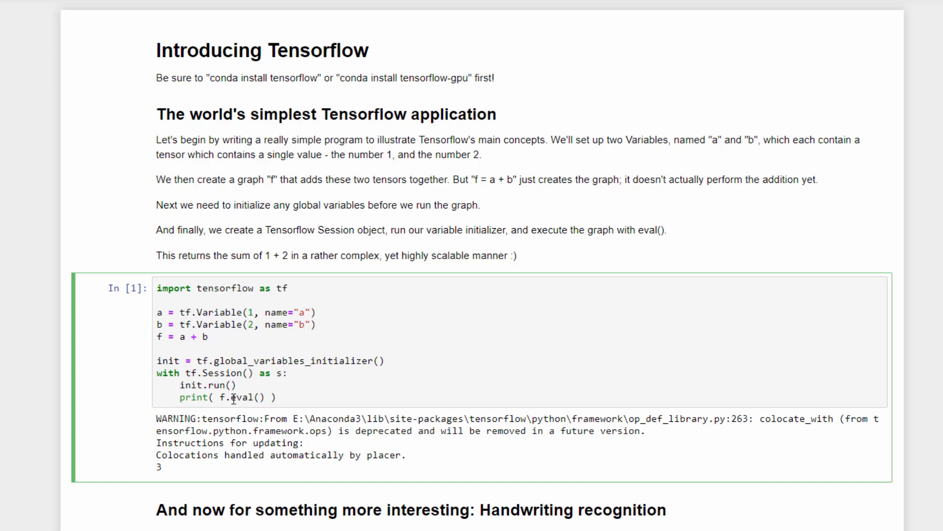
mouse_move(201, 374)
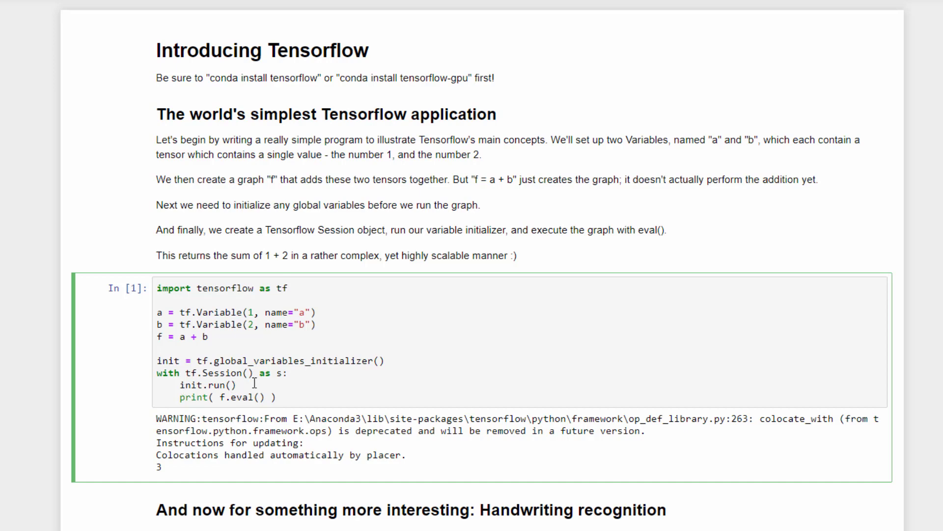
mouse_move(245, 398)
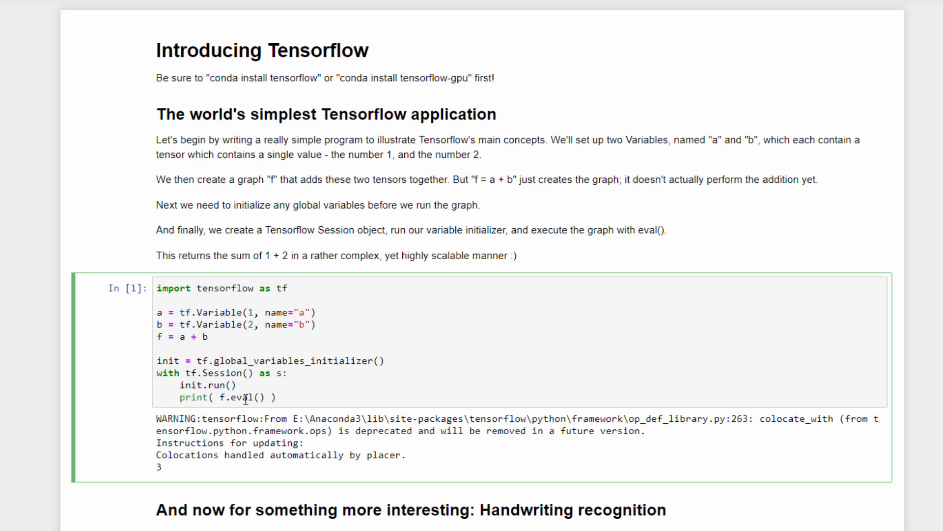
left_click(277, 397)
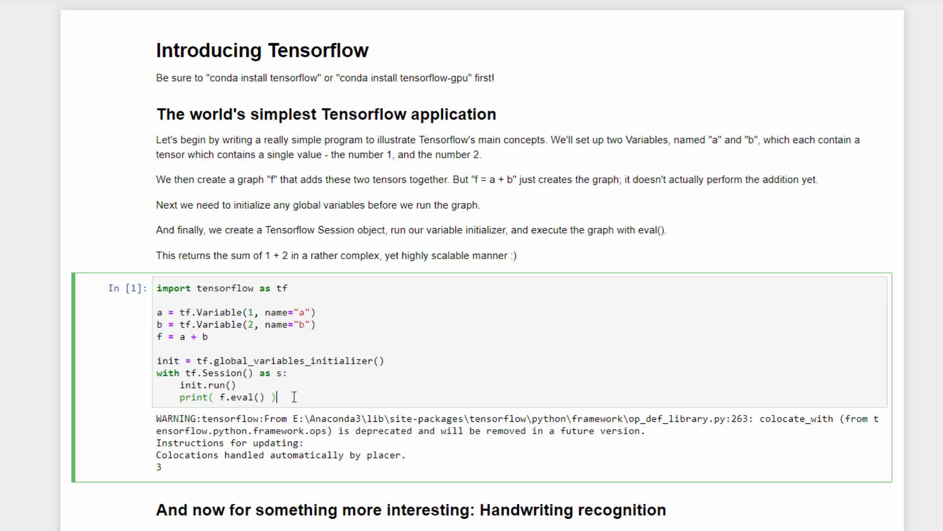
Run the first Tensorflow cell so it prints the sum 3
key("shift+enter")
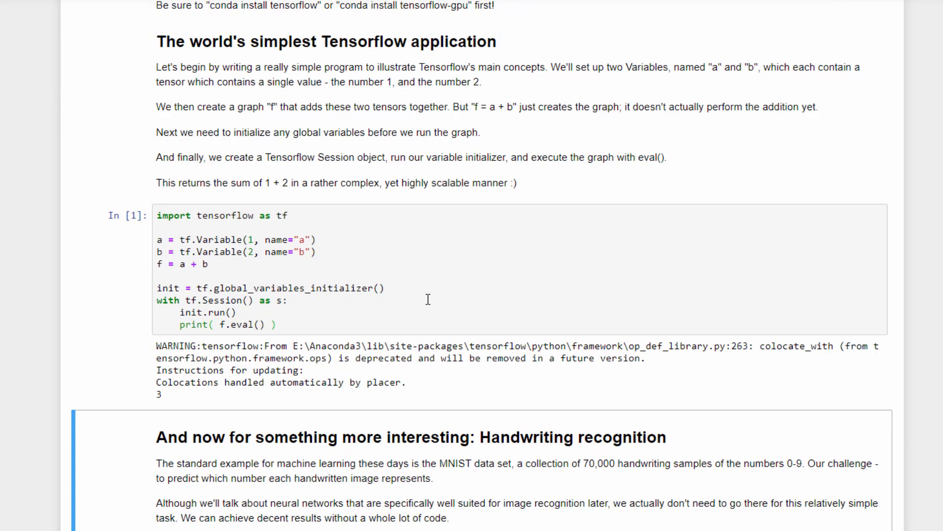
mouse_move(186, 403)
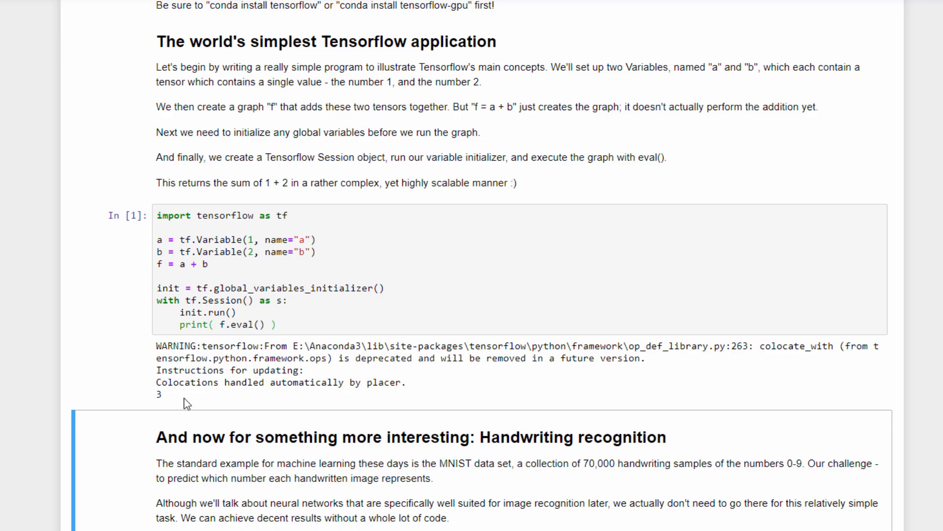
scroll("down", 3)
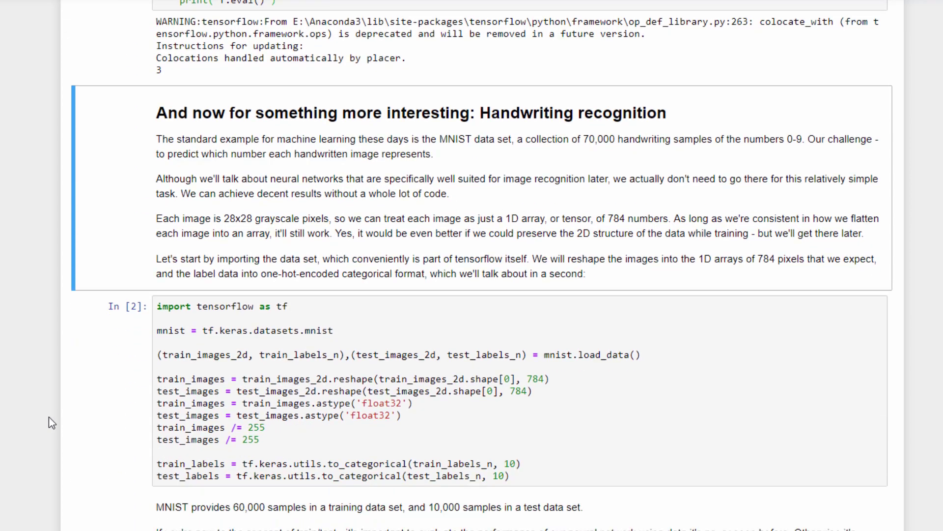
scroll("down", 3)
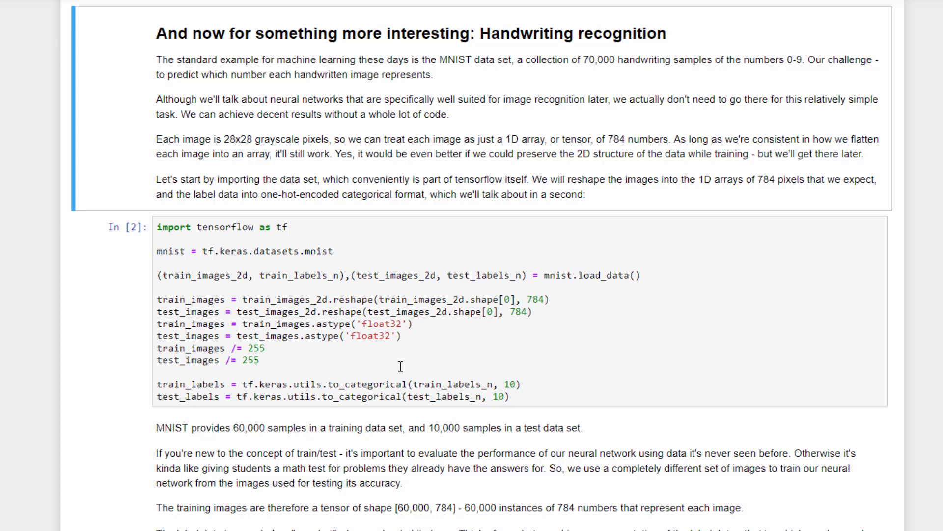
mouse_move(267, 222)
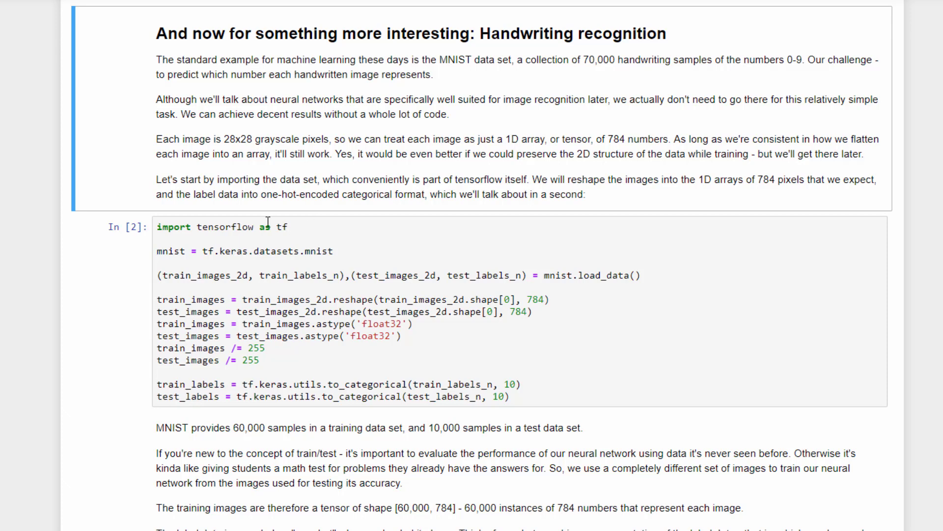
mouse_move(299, 254)
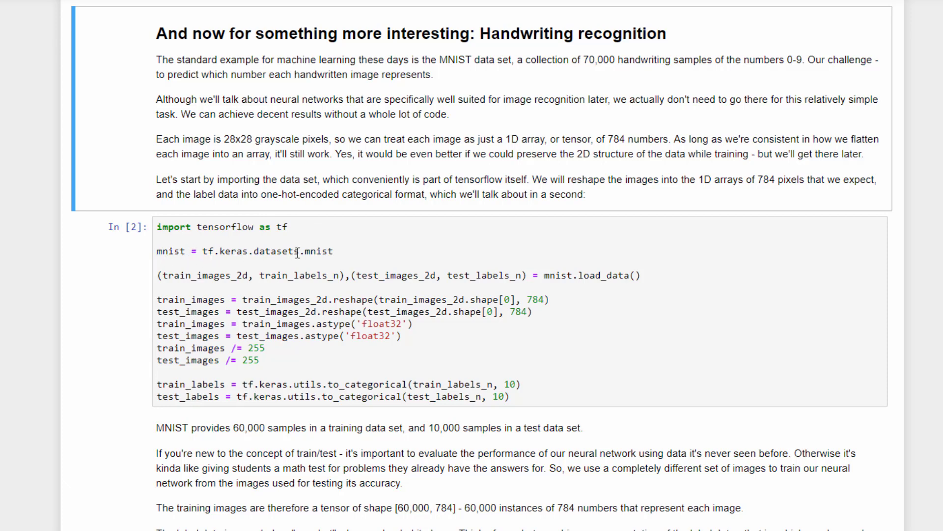
mouse_move(654, 275)
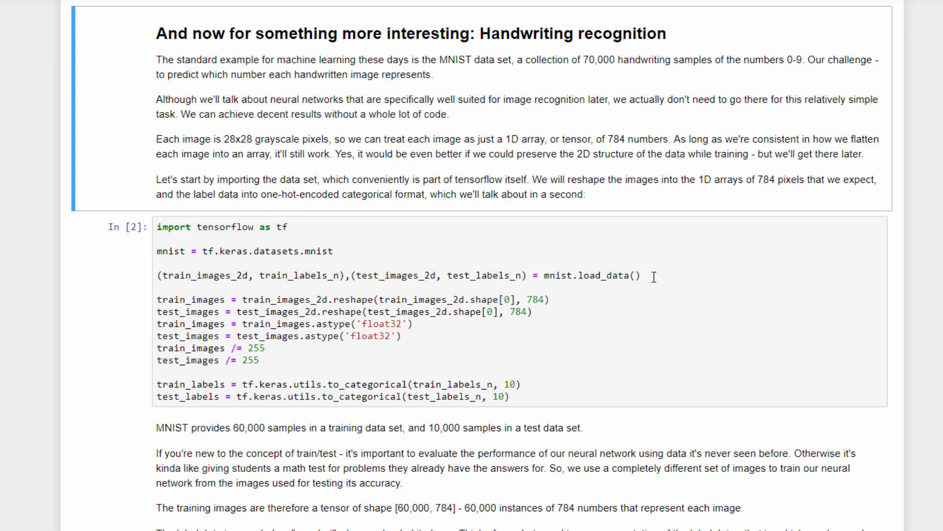
mouse_move(456, 275)
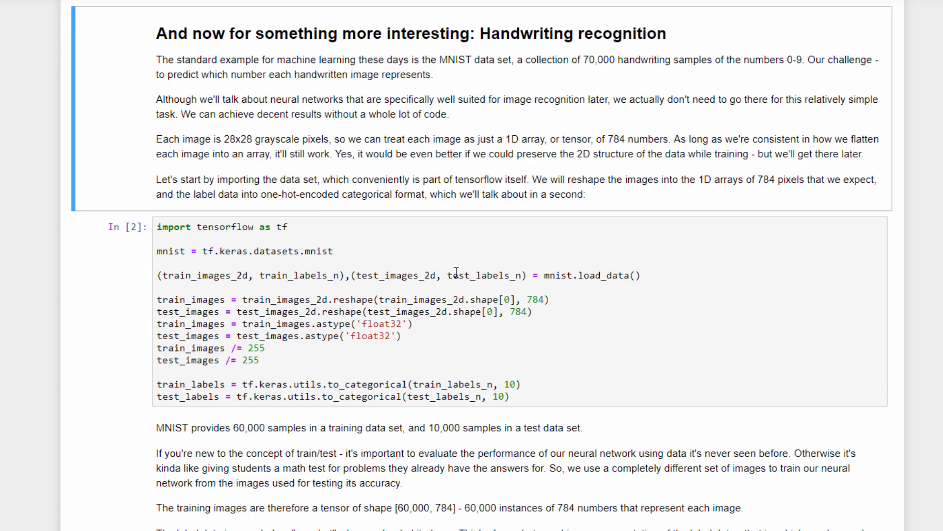
mouse_move(343, 294)
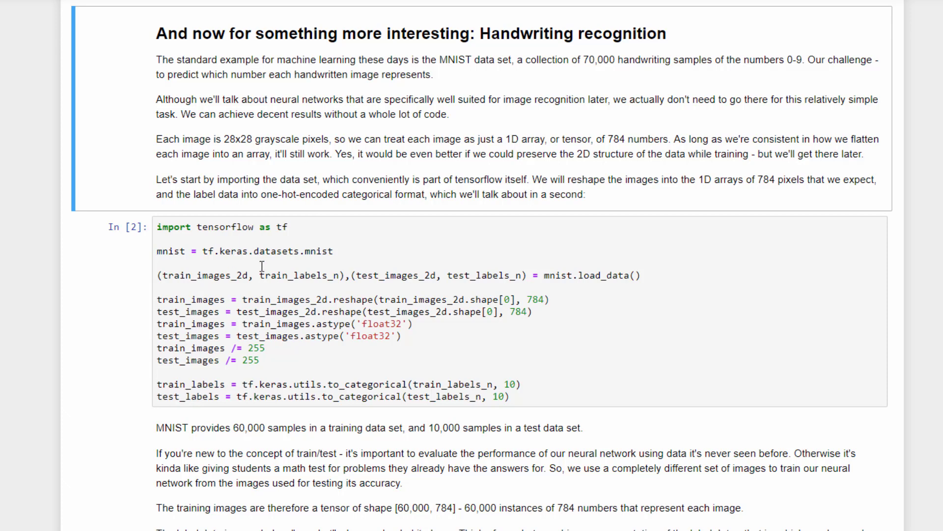
mouse_move(283, 275)
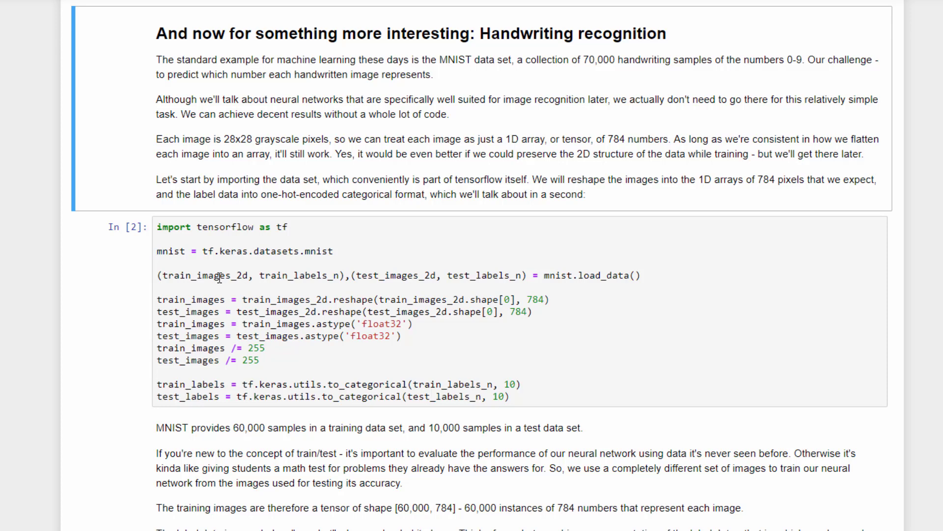
mouse_move(319, 278)
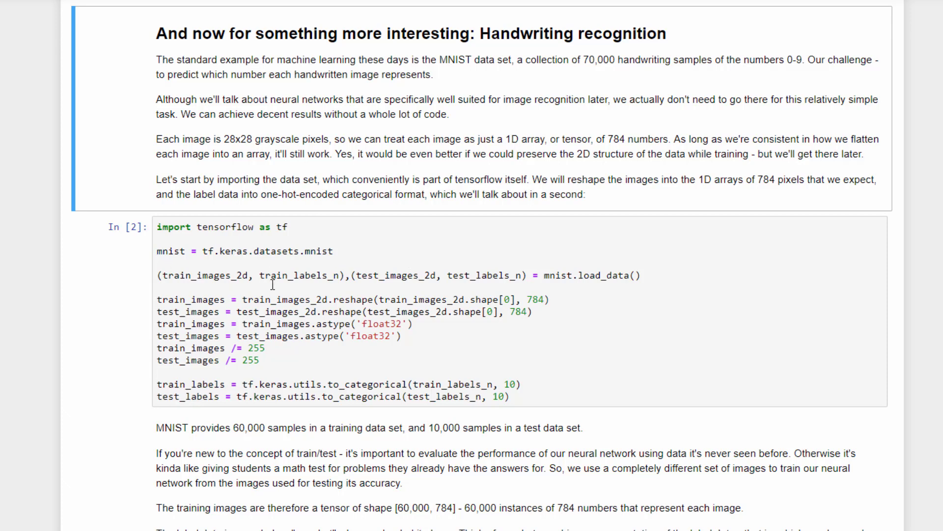
mouse_move(408, 274)
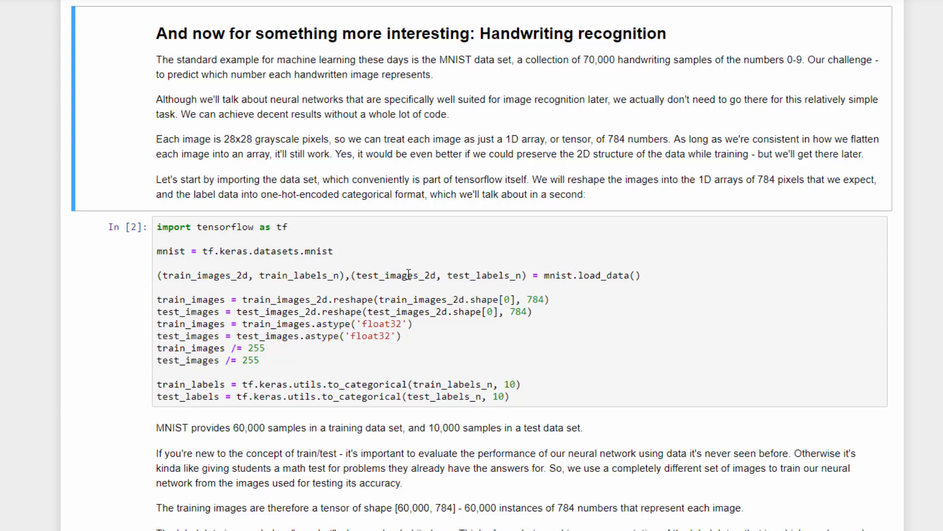
mouse_move(582, 323)
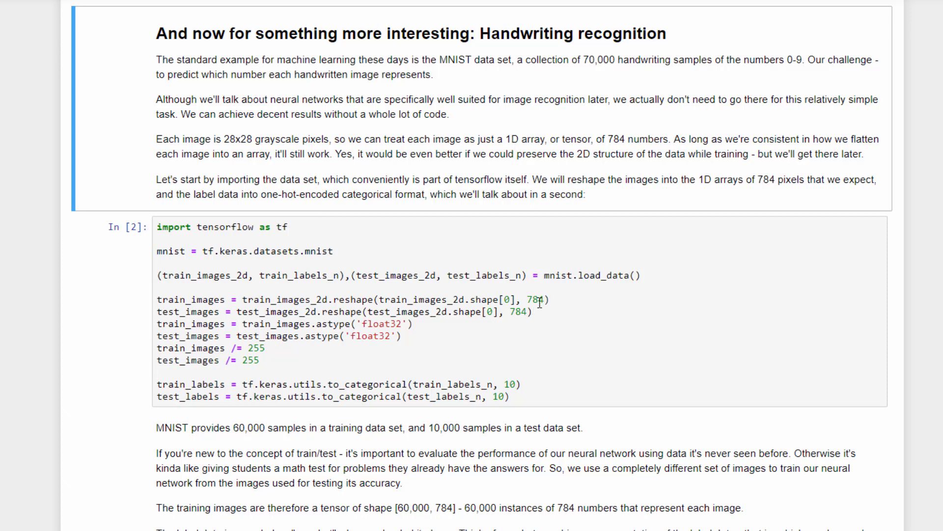
mouse_move(566, 300)
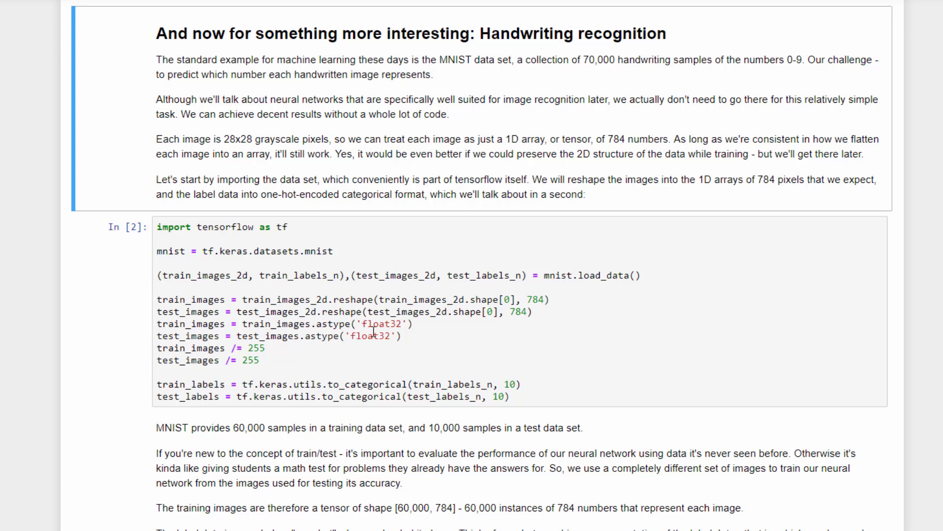
mouse_move(237, 301)
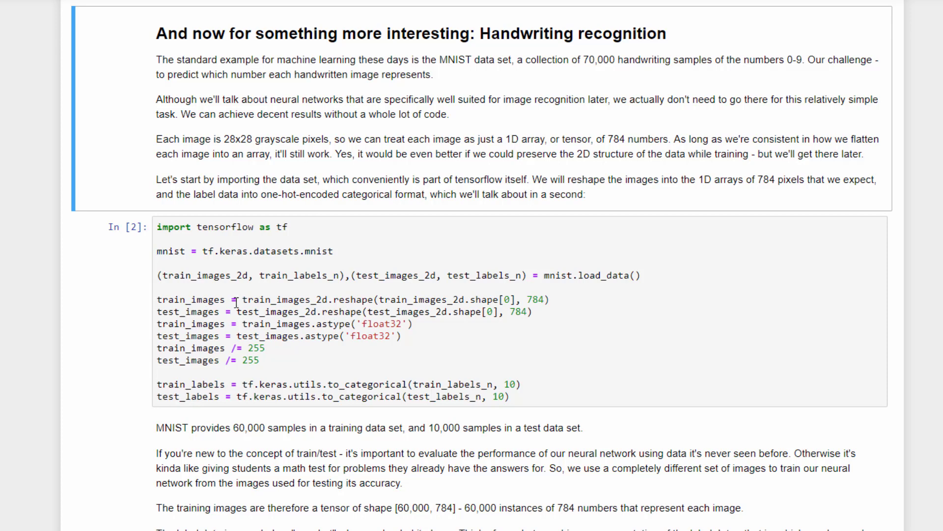
mouse_move(281, 334)
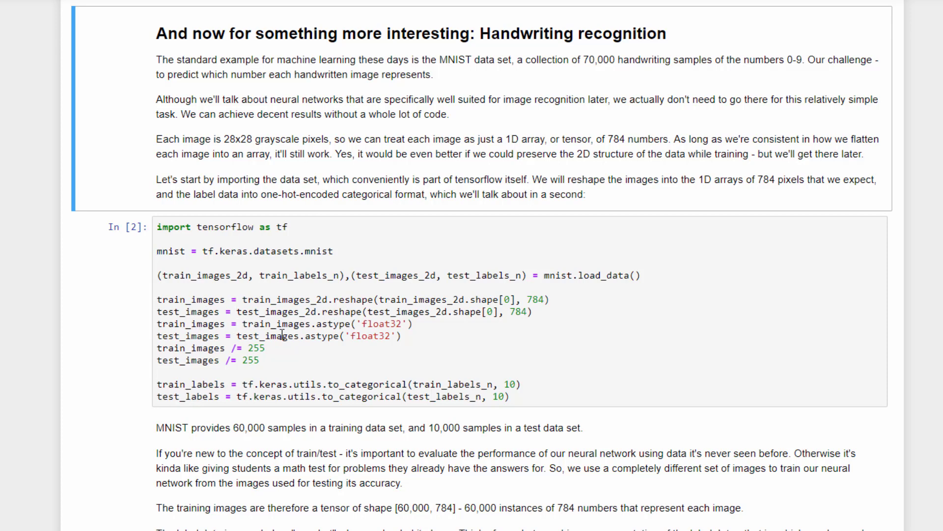
mouse_move(280, 354)
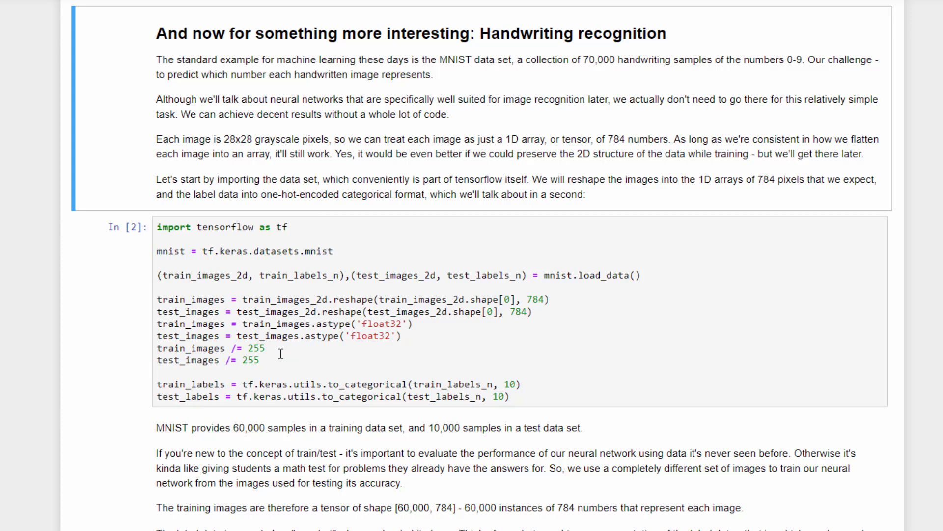
mouse_move(291, 357)
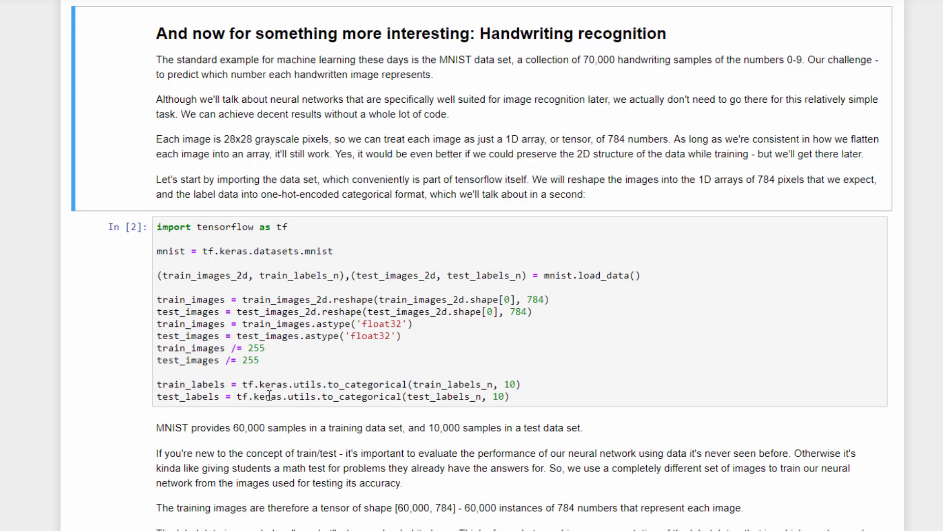
mouse_move(414, 373)
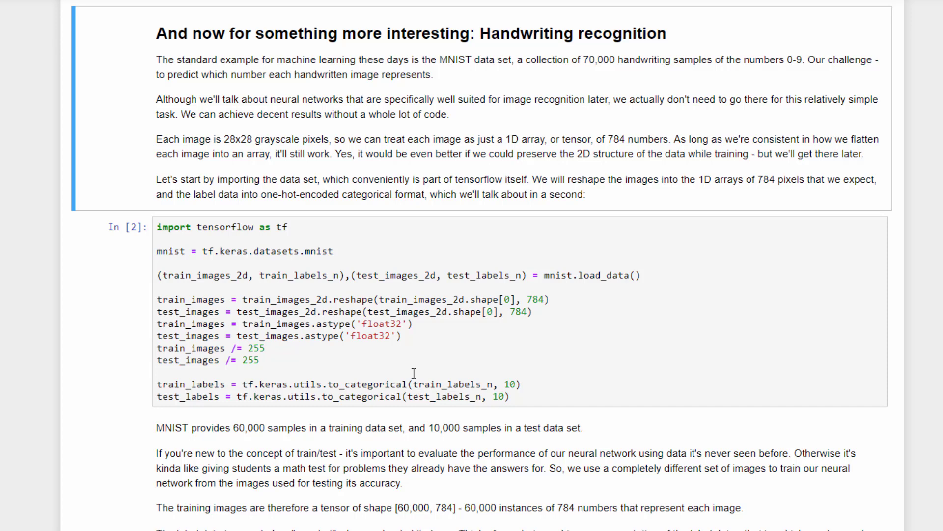
scroll("down", 3)
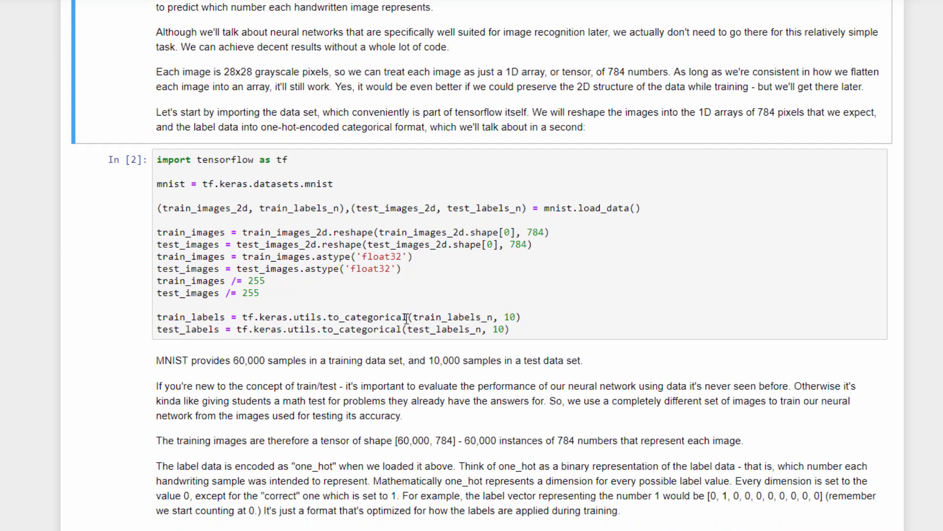
mouse_move(564, 309)
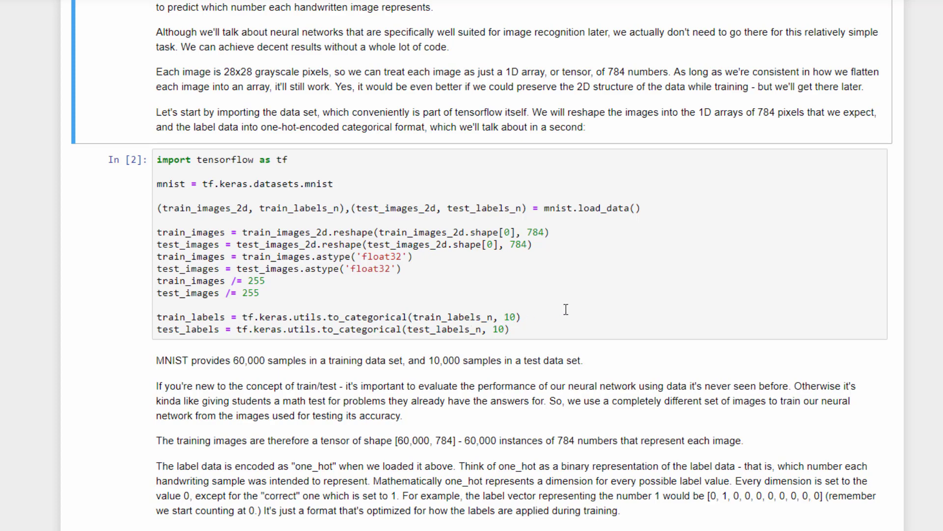
mouse_move(642, 501)
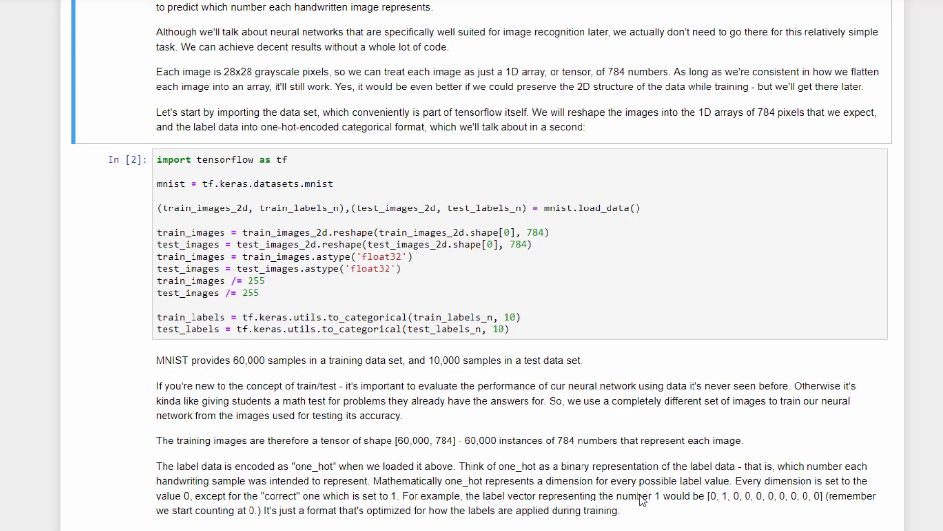
mouse_move(707, 501)
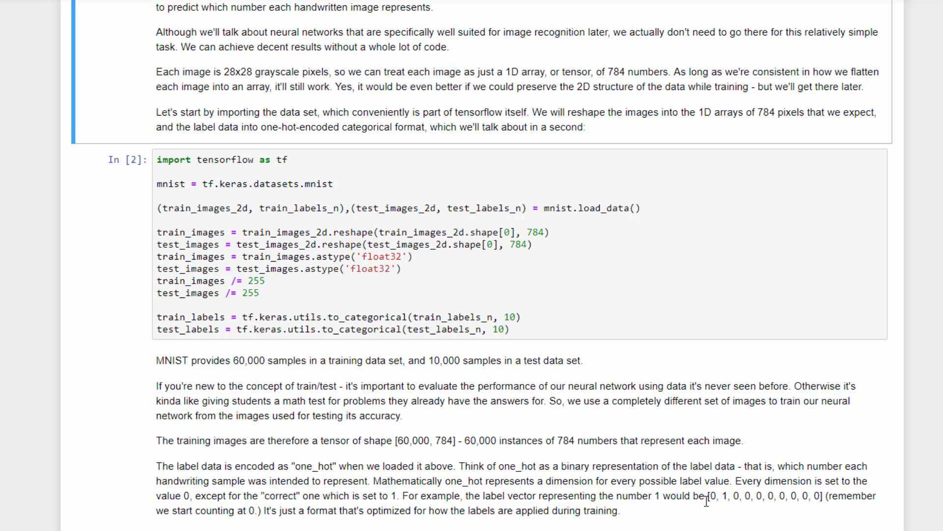
scroll("down", 3)
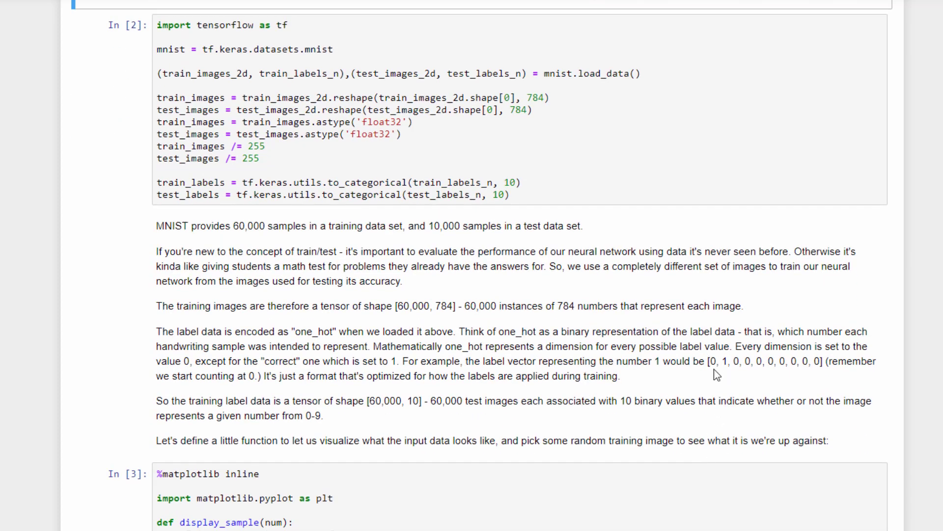
mouse_move(716, 389)
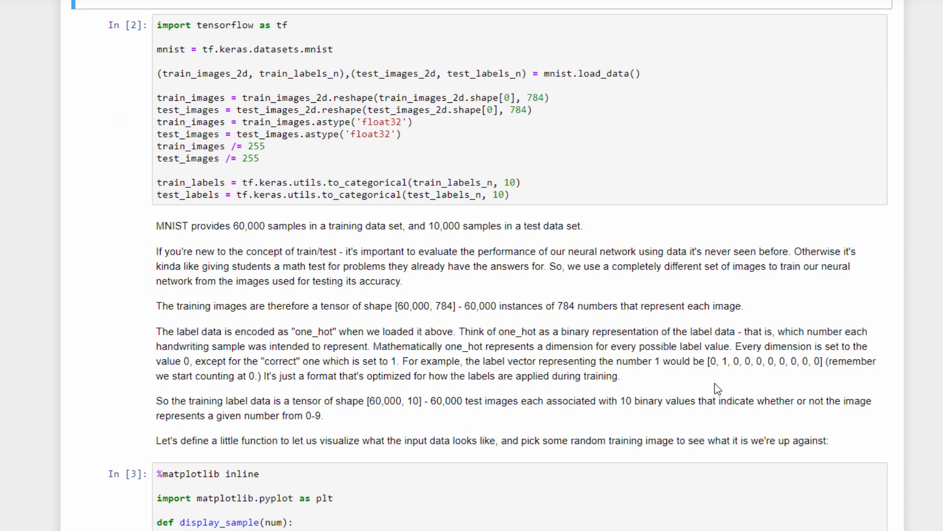
mouse_move(721, 384)
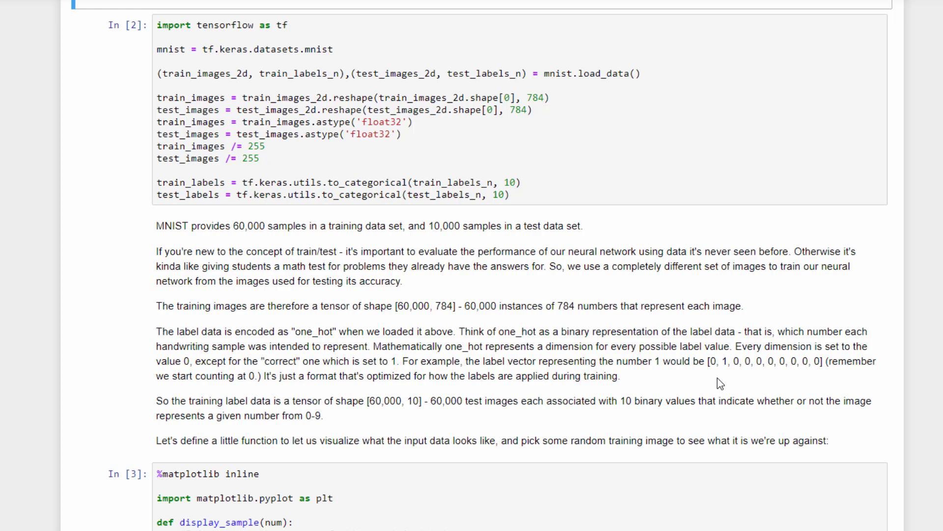
mouse_move(721, 359)
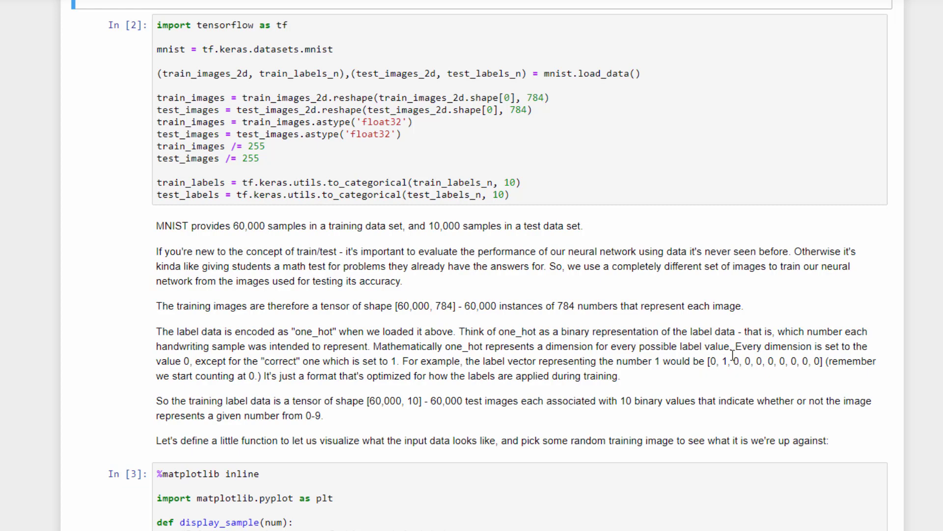
mouse_move(741, 380)
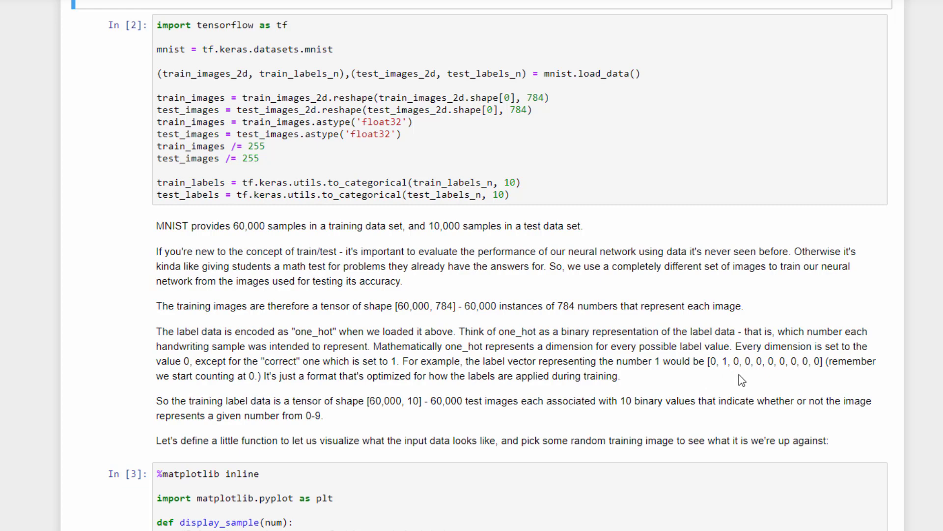
mouse_move(707, 381)
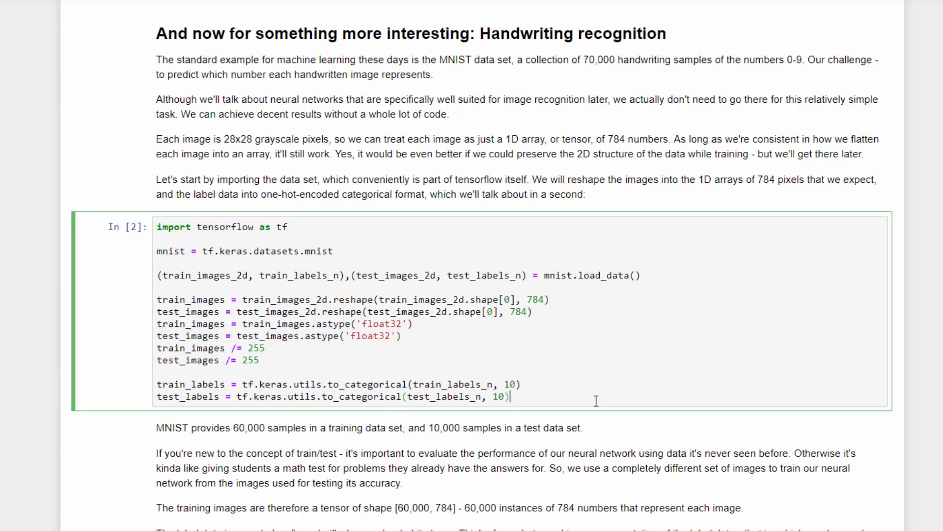
Select the display_sample function cell showing training sample 100
scroll("down", 3)
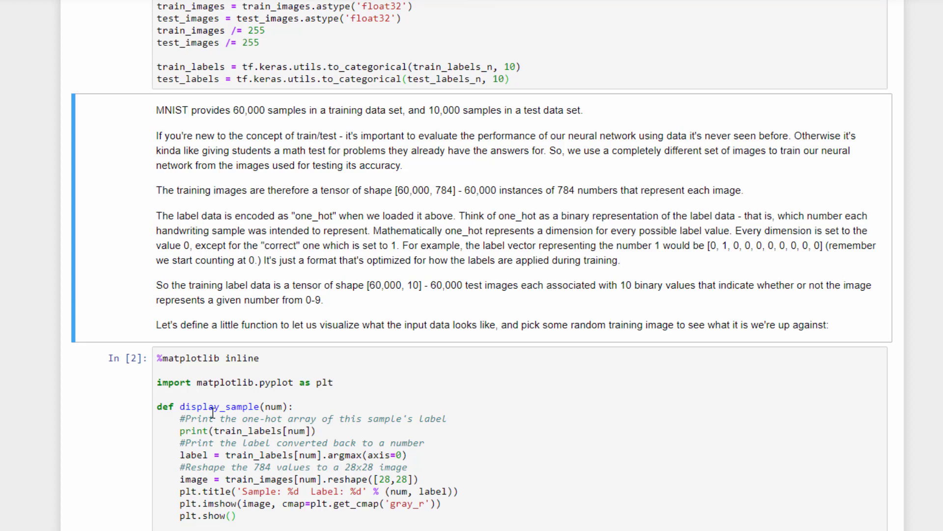
left_click(507, 405)
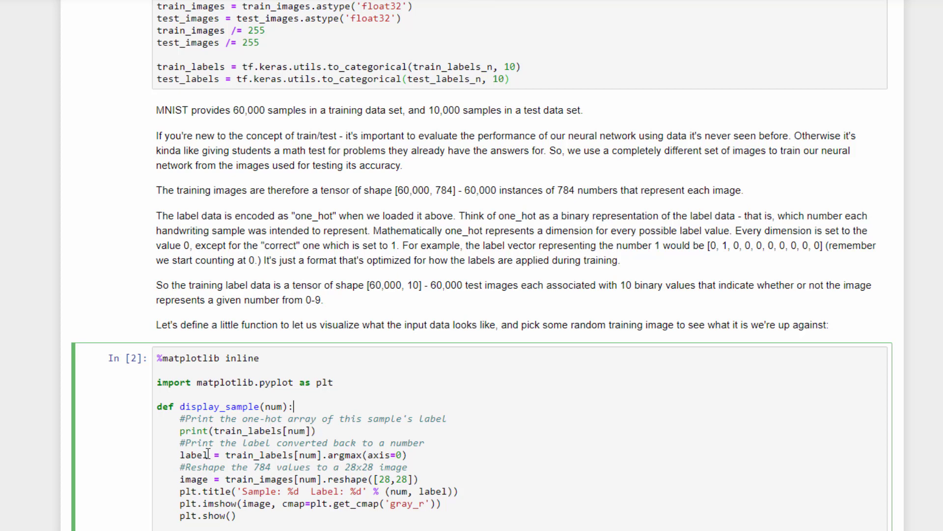
mouse_move(345, 452)
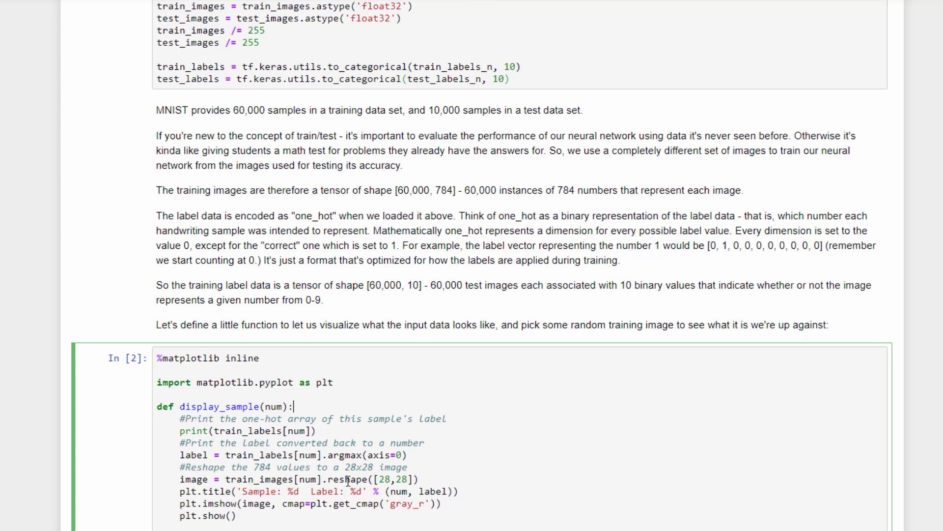
mouse_move(446, 477)
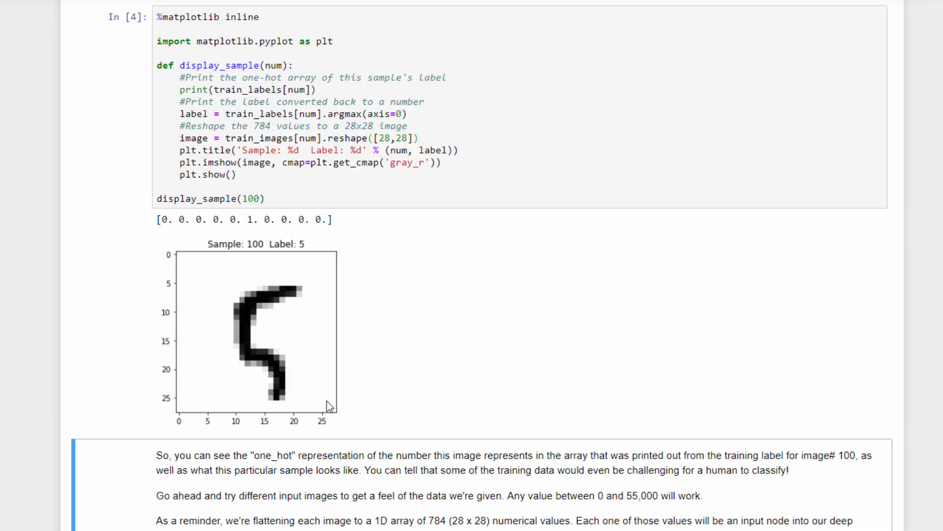
mouse_move(316, 292)
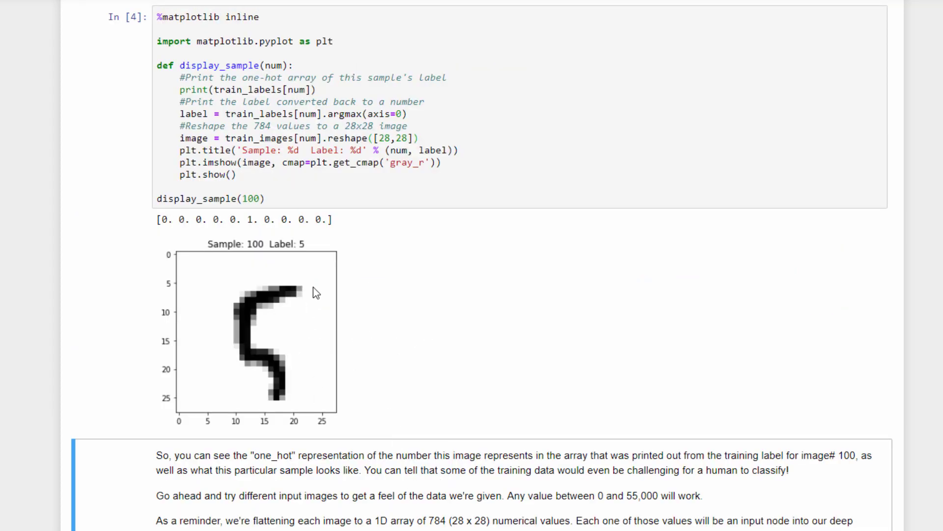
mouse_move(341, 320)
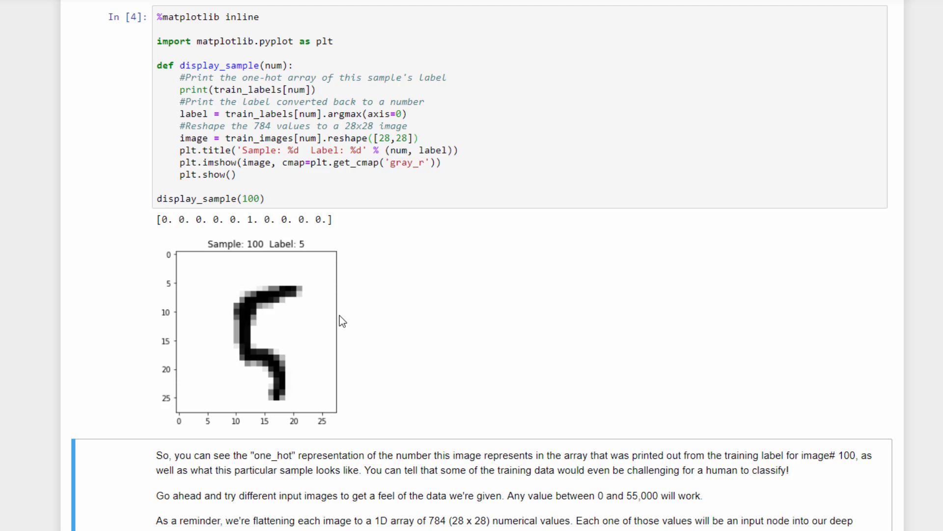
mouse_move(269, 399)
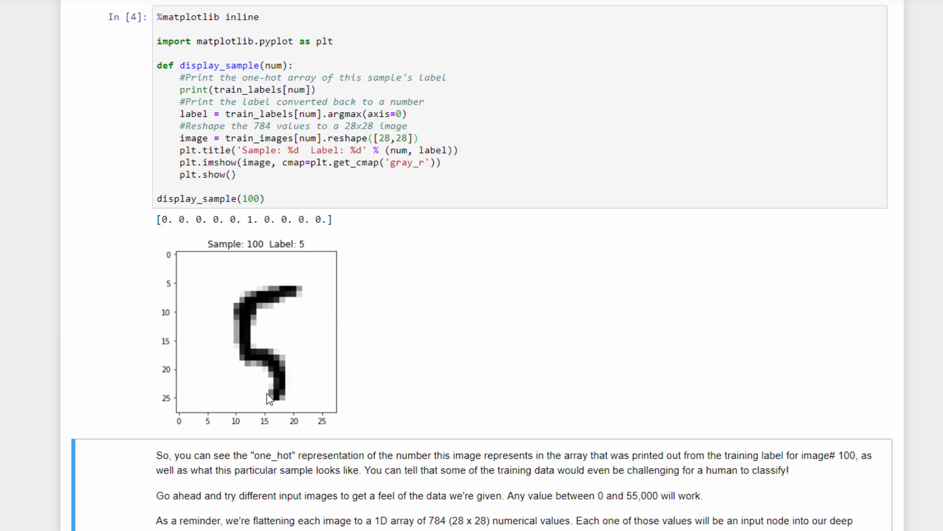
mouse_move(374, 283)
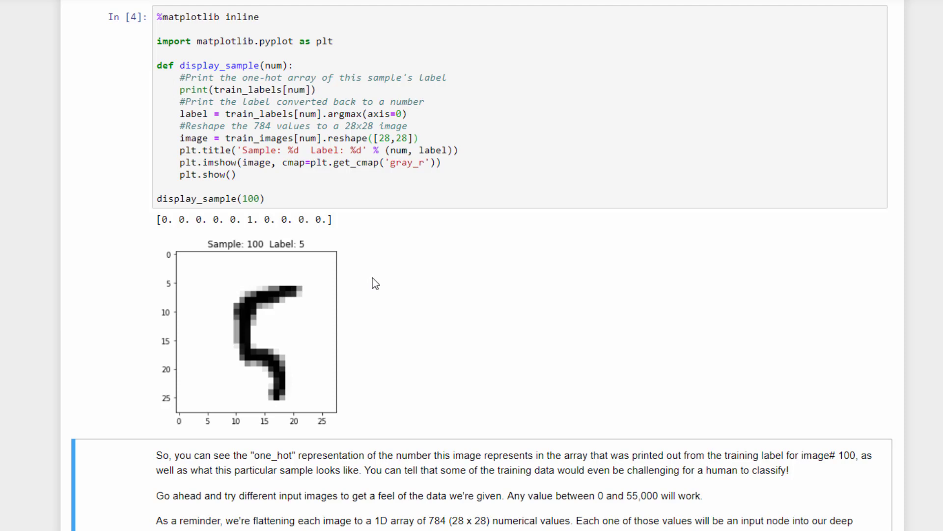
mouse_move(219, 245)
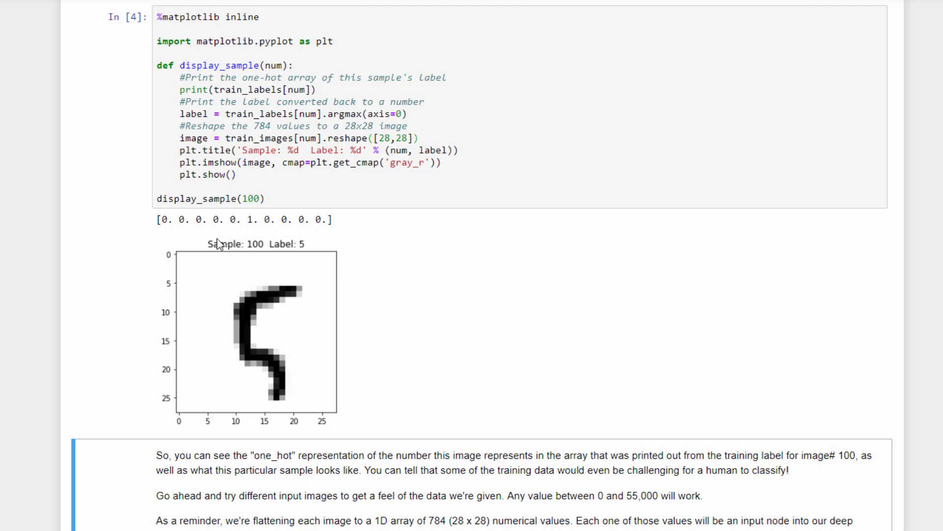
mouse_move(177, 219)
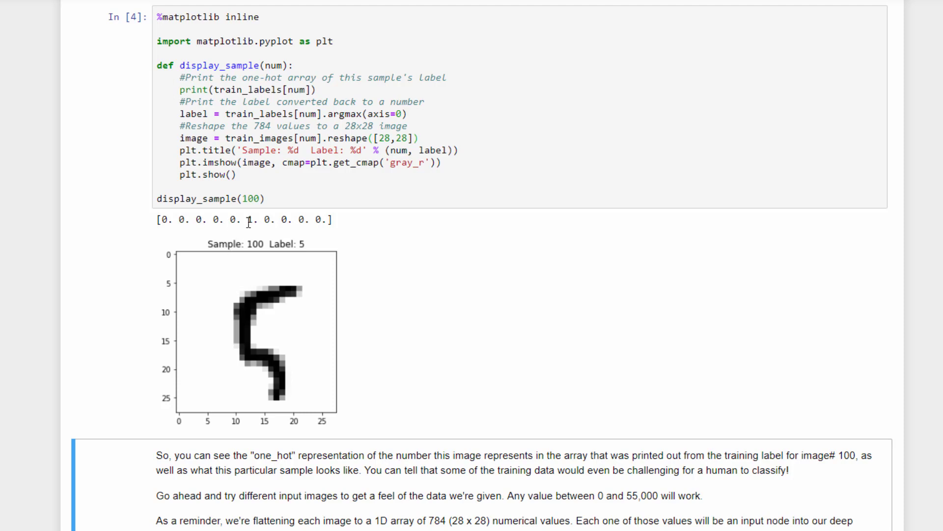
mouse_move(439, 267)
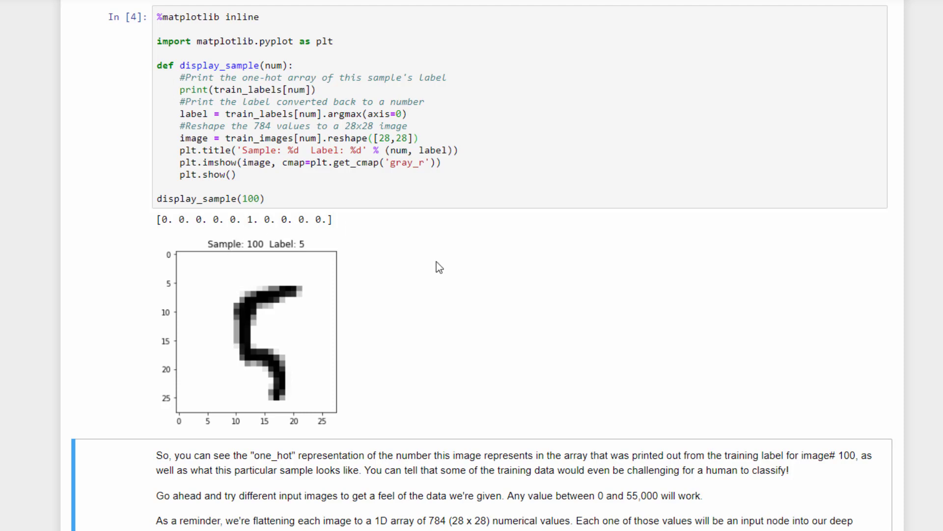
scroll("down", 3)
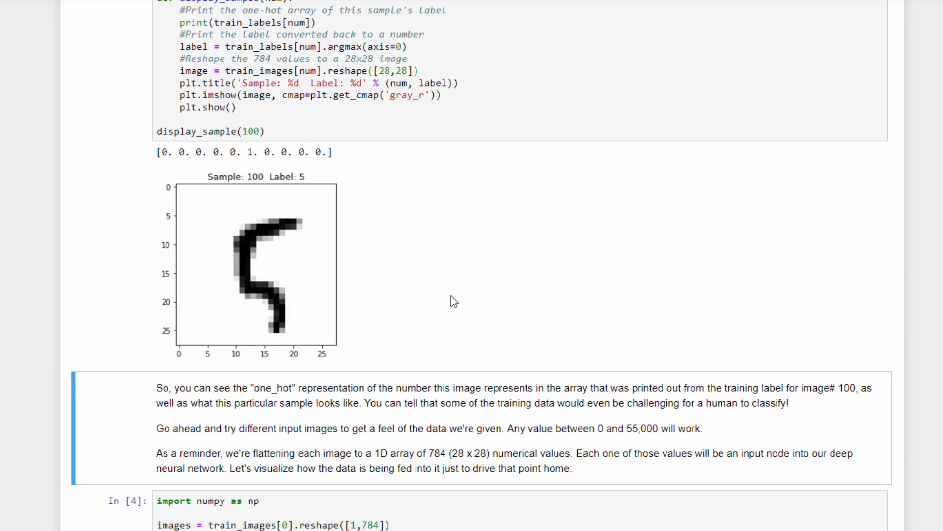
Change the call to display_sample(1000) and rerun to show a handwritten 0
left_click(296, 120)
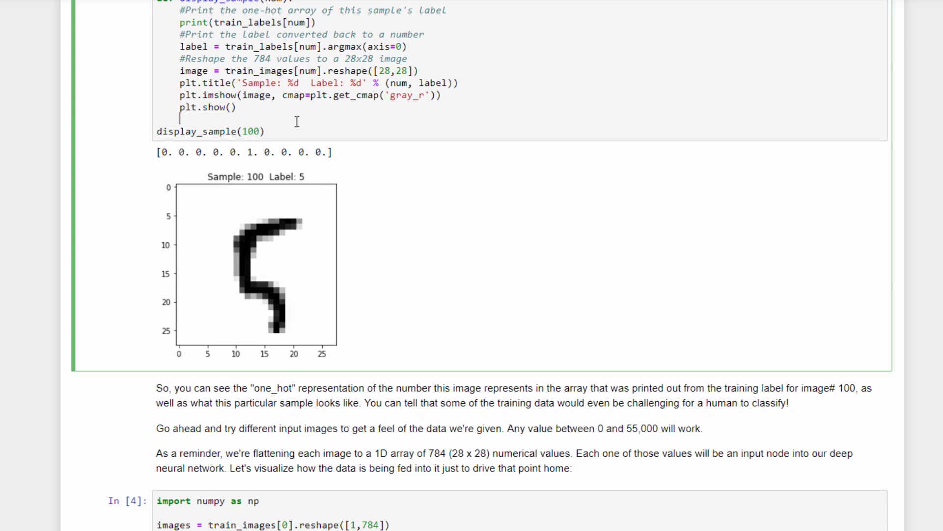
mouse_move(373, 125)
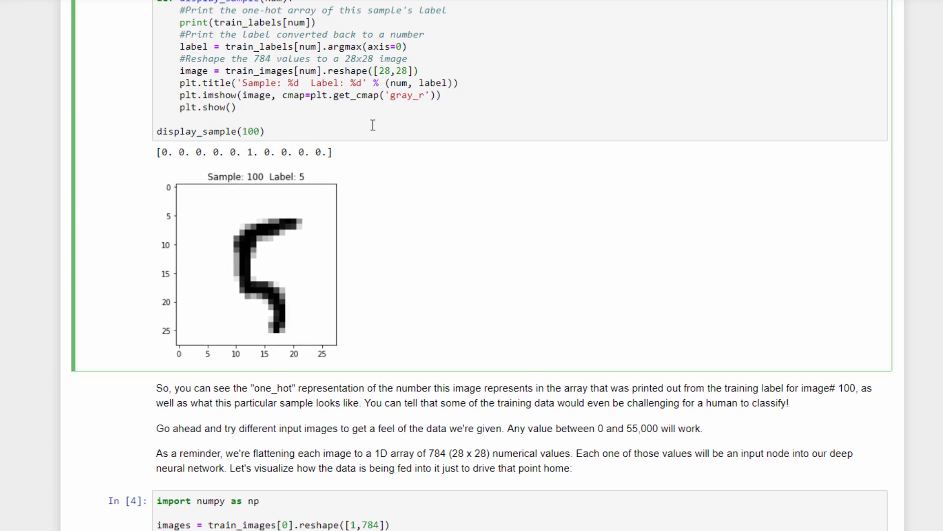
type("0")
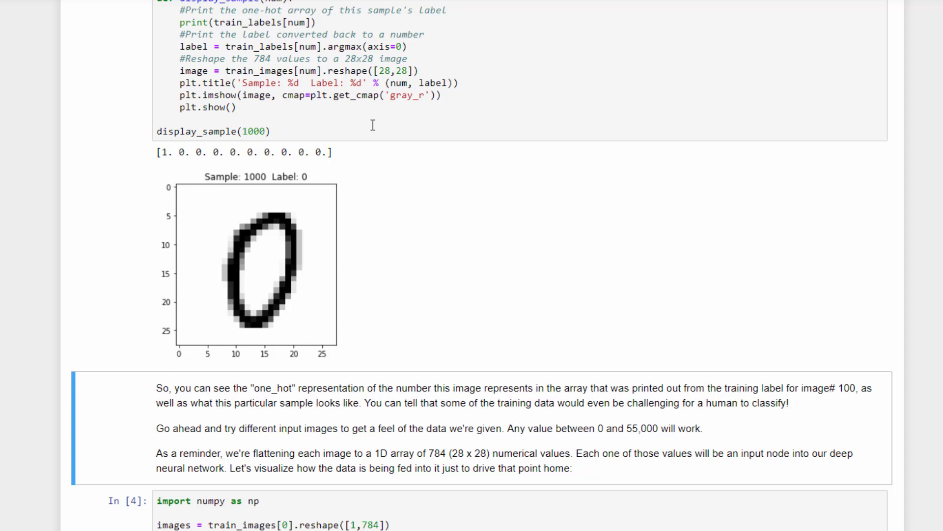
mouse_move(493, 220)
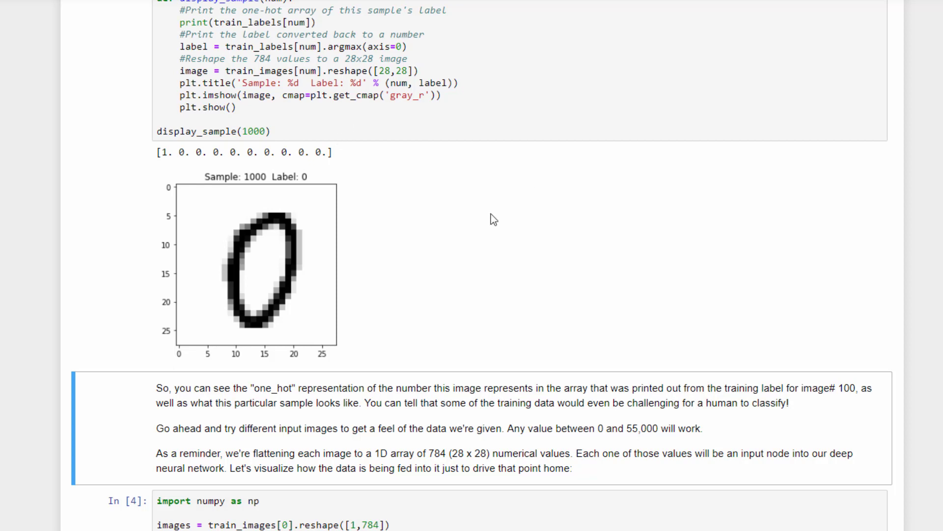